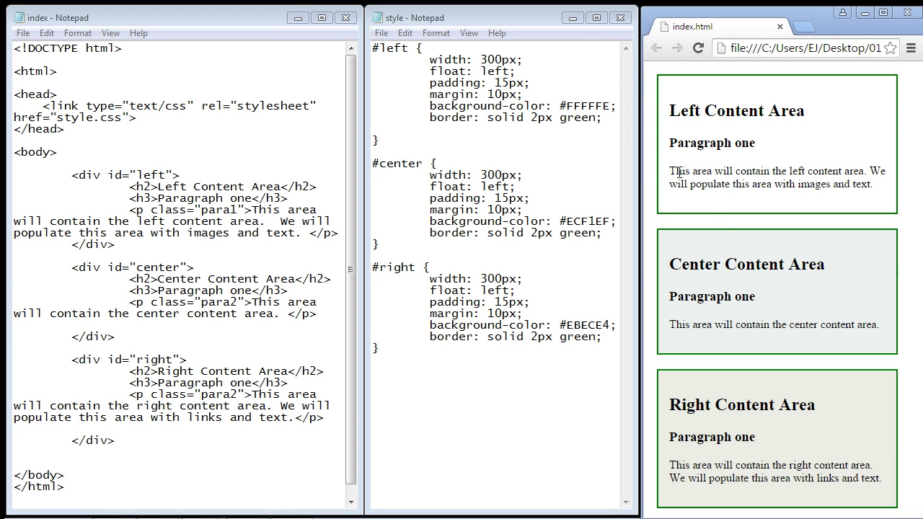
mouse_move(703, 340)
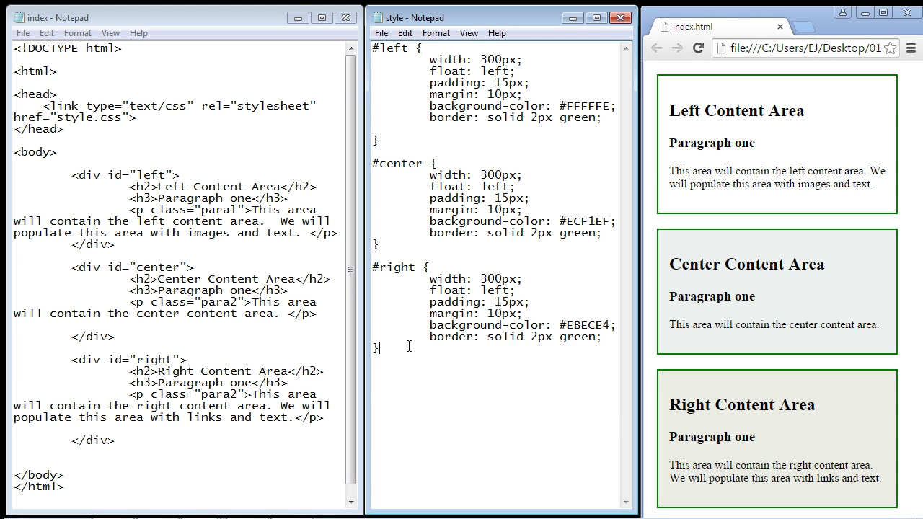
Add the rule p { color: red; } below #right and reload Chrome to show red paragraphs.
type("p")
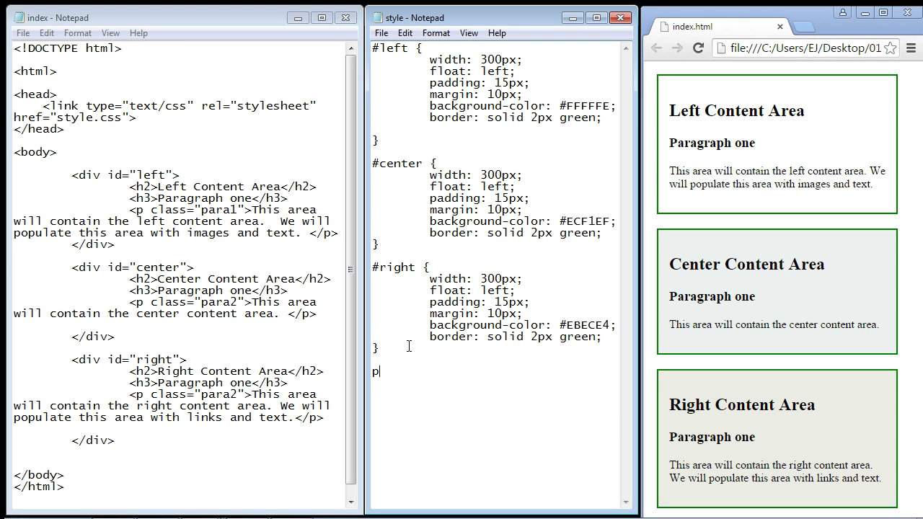
type("{")
type("}")
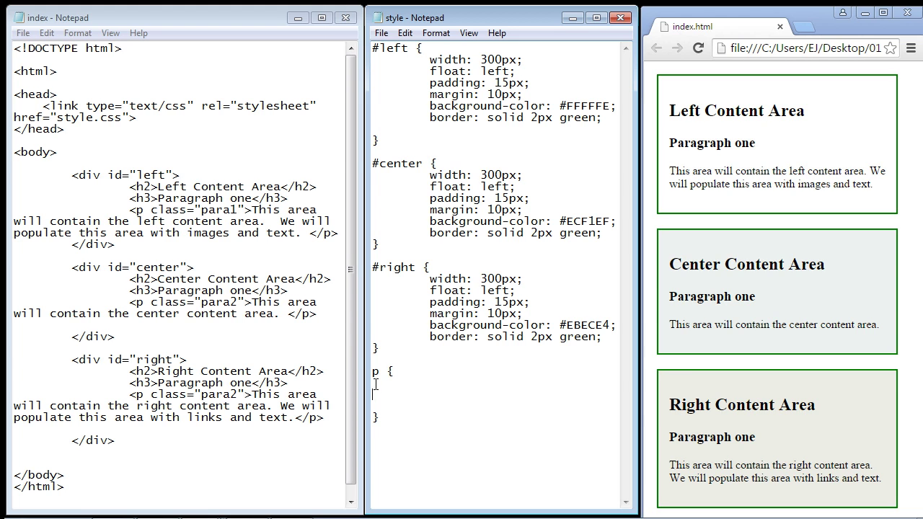
type("color: red;")
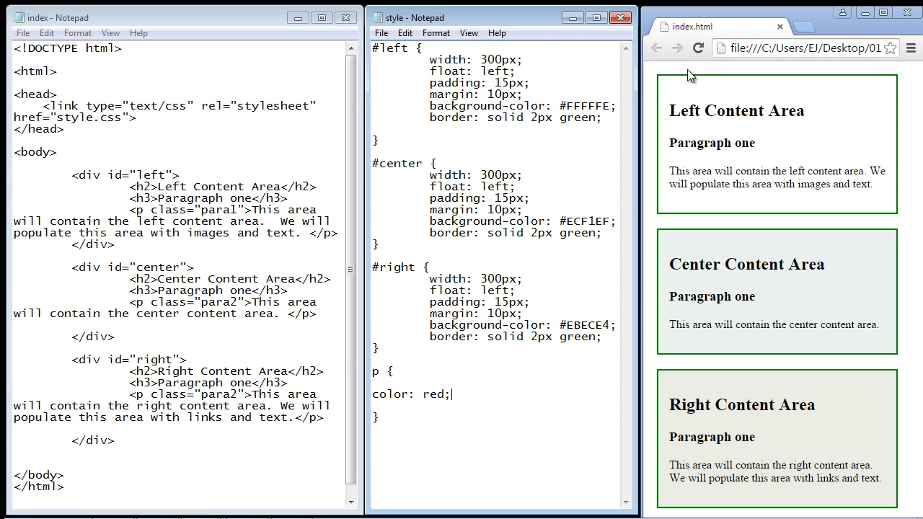
left_click(697, 48)
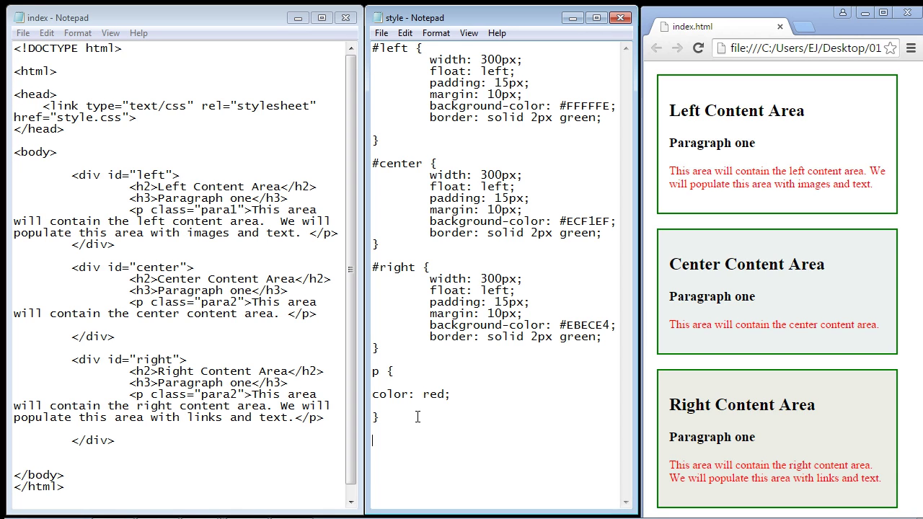
Write the rule :not(p) { color: darkgreen; } below the p rule in style.css.
type(":")
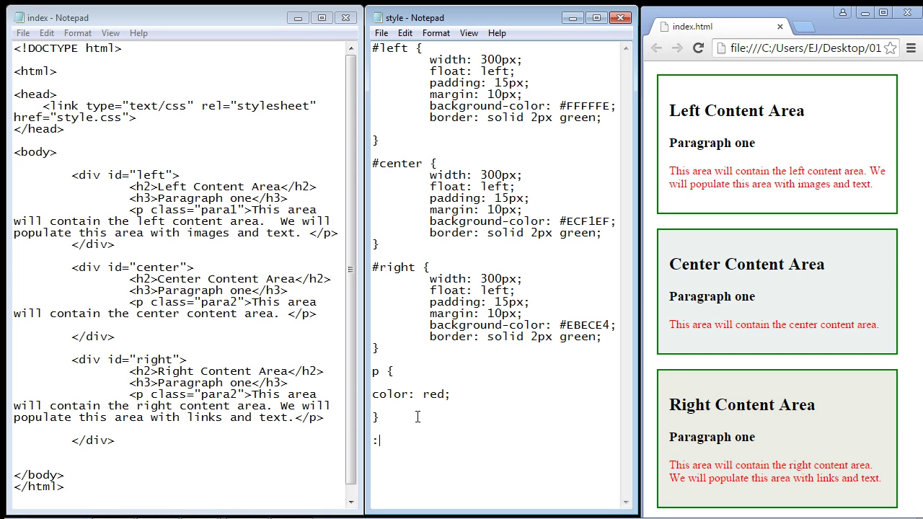
type("not")
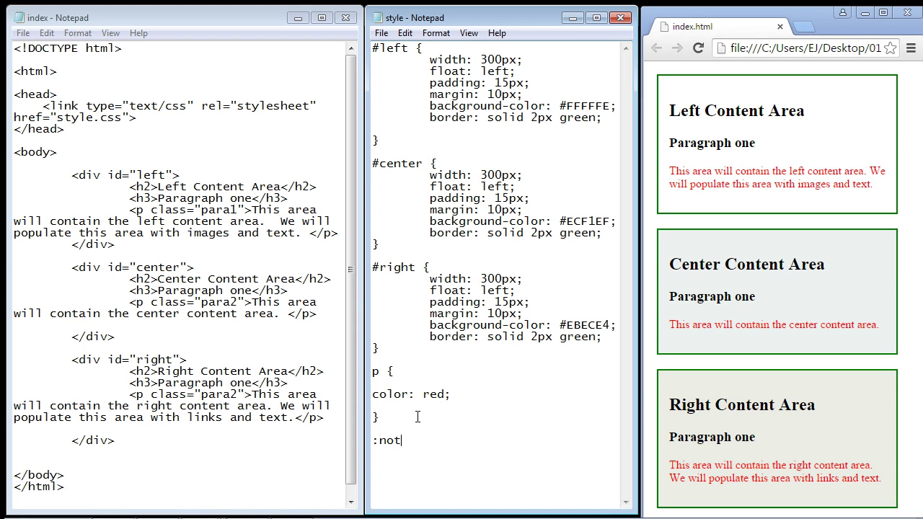
type("(")
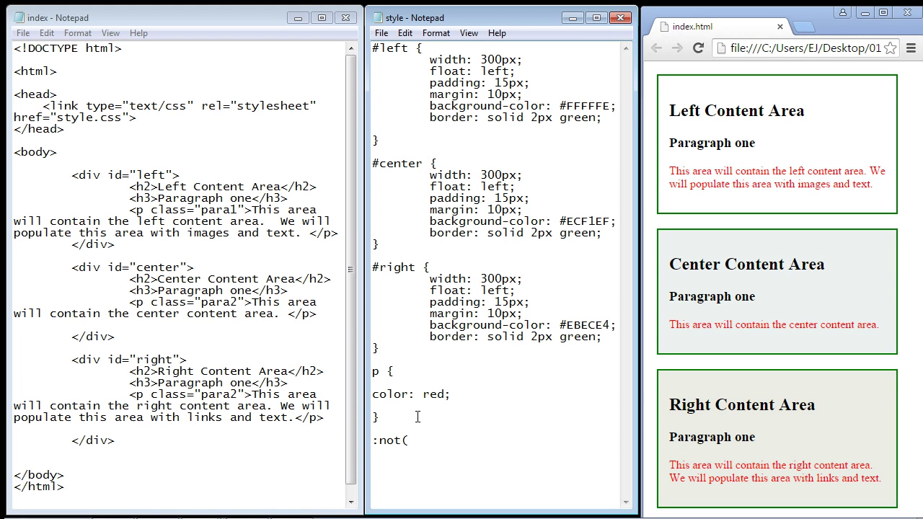
type(")")
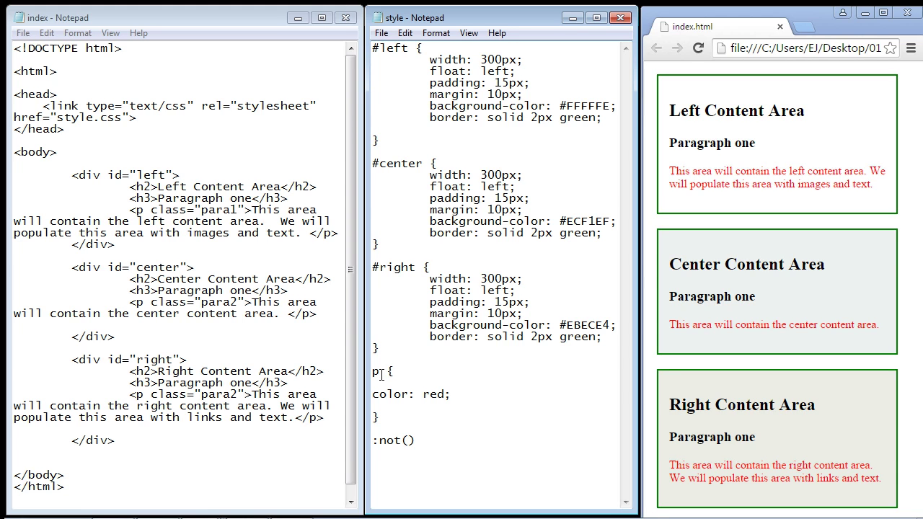
double_click(374, 372)
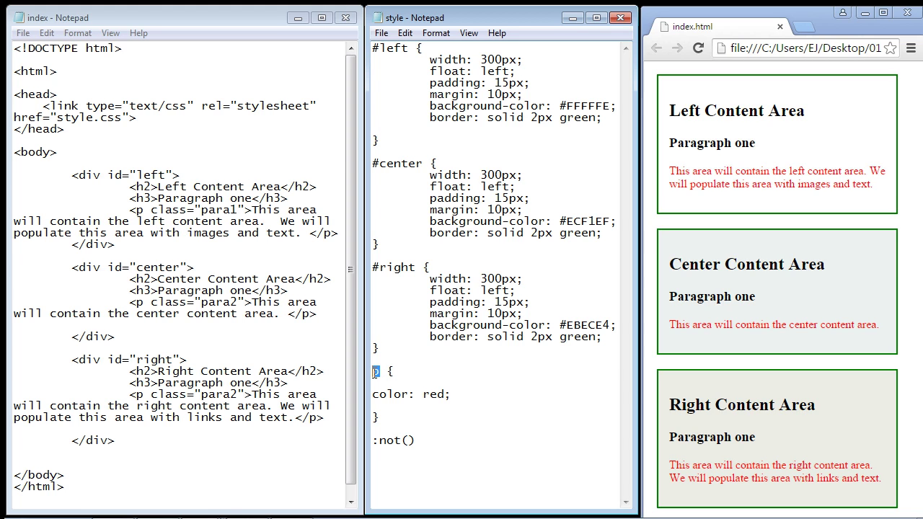
type("p")
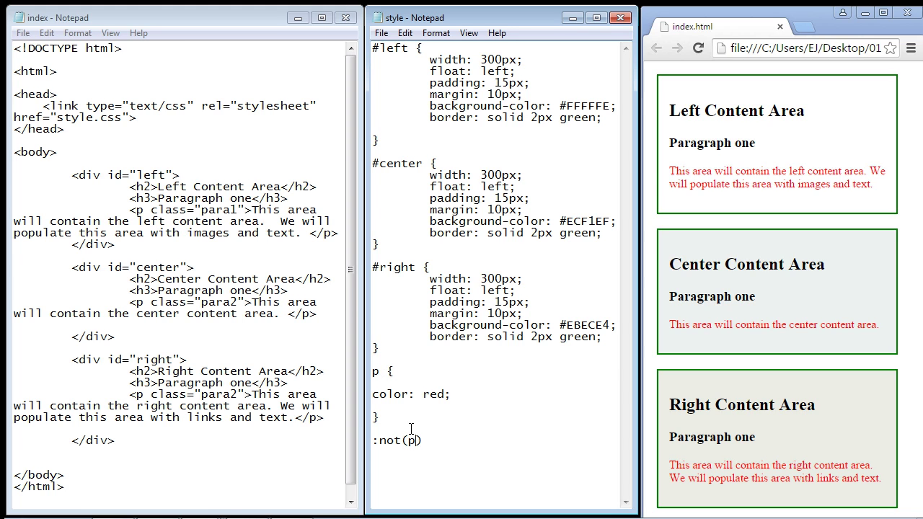
type("{")
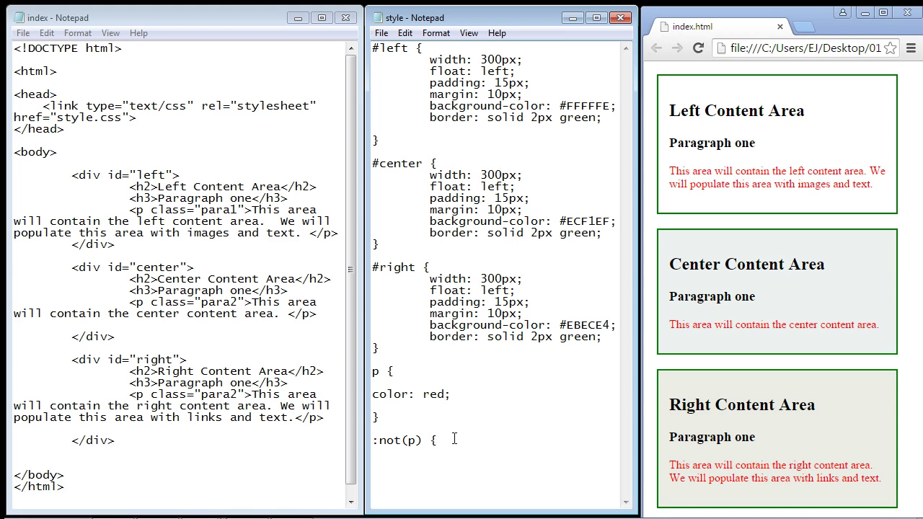
type("c")
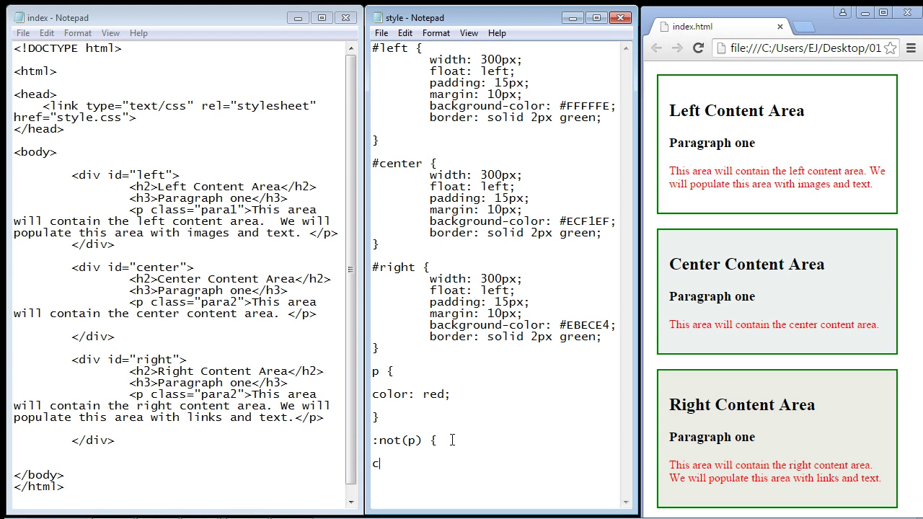
type("olor: darkg")
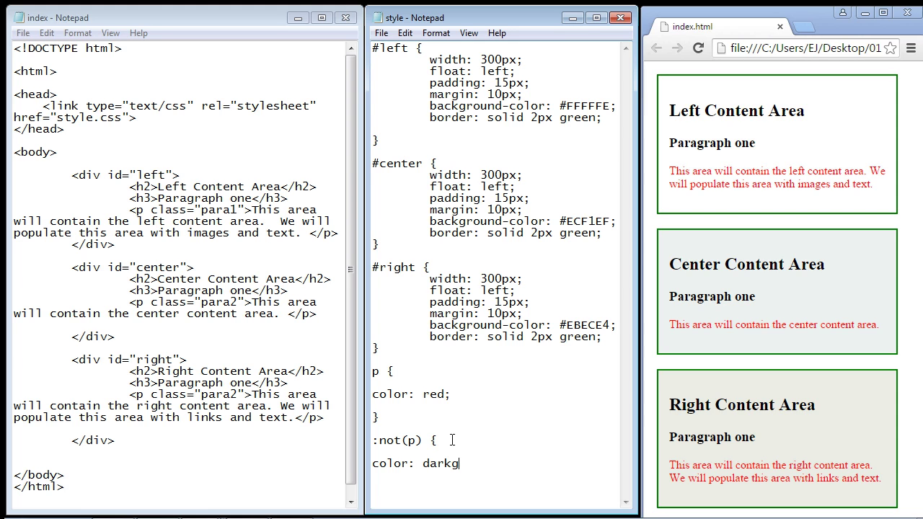
type("reen;")
type("}")
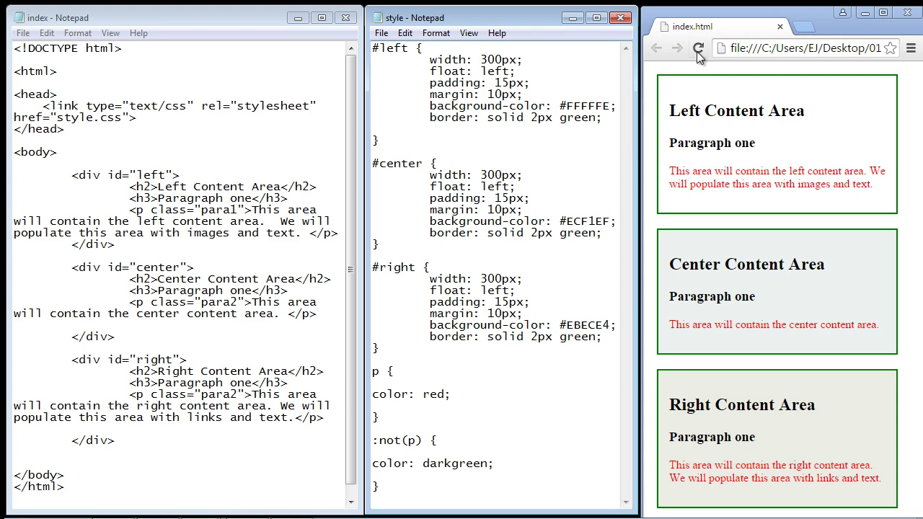
Reload the preview and highlight text to compare dark green headings with red paragraphs.
left_click(698, 48)
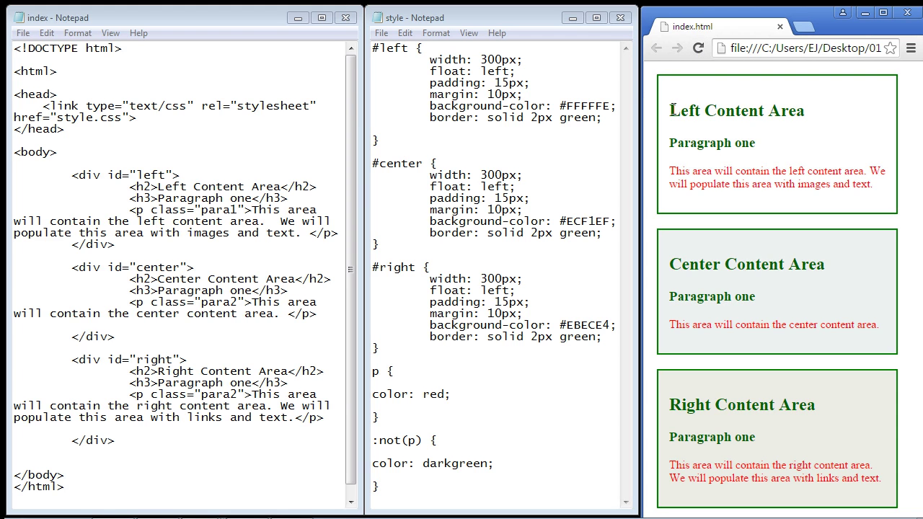
double_click(690, 143)
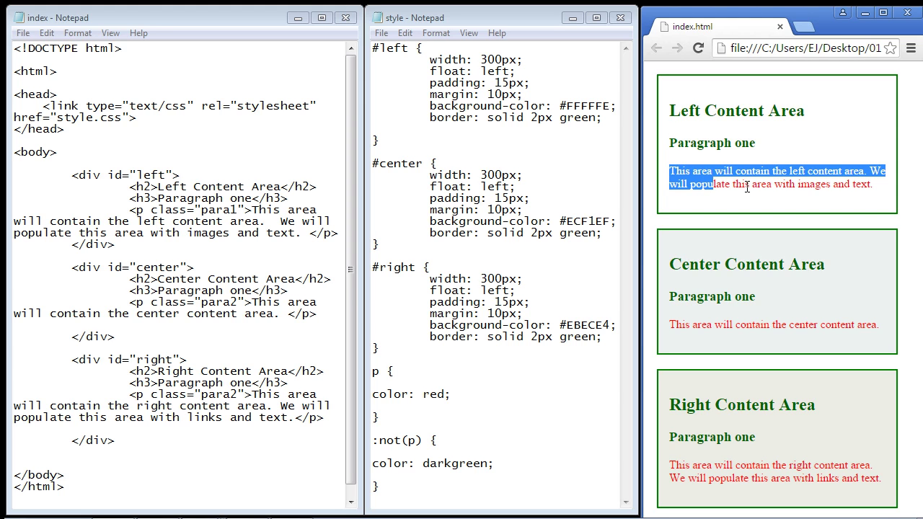
mouse_move(736, 143)
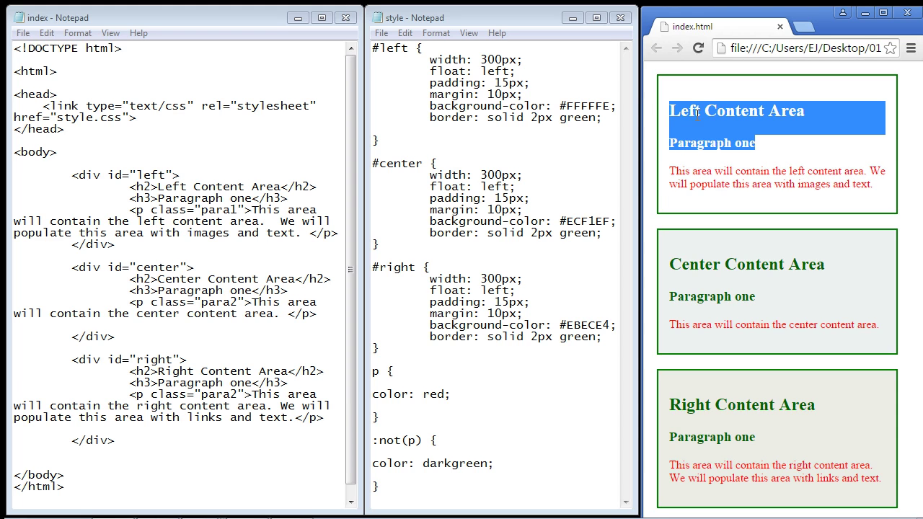
mouse_move(690, 116)
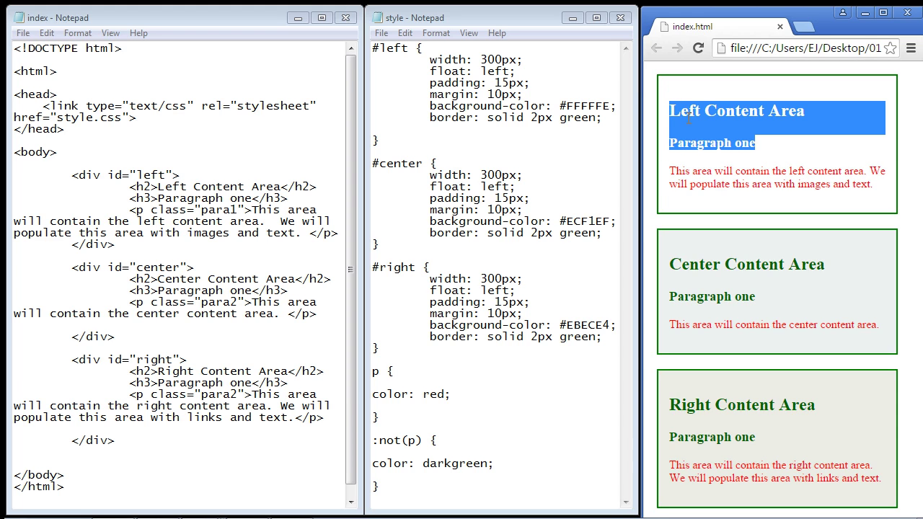
mouse_move(742, 388)
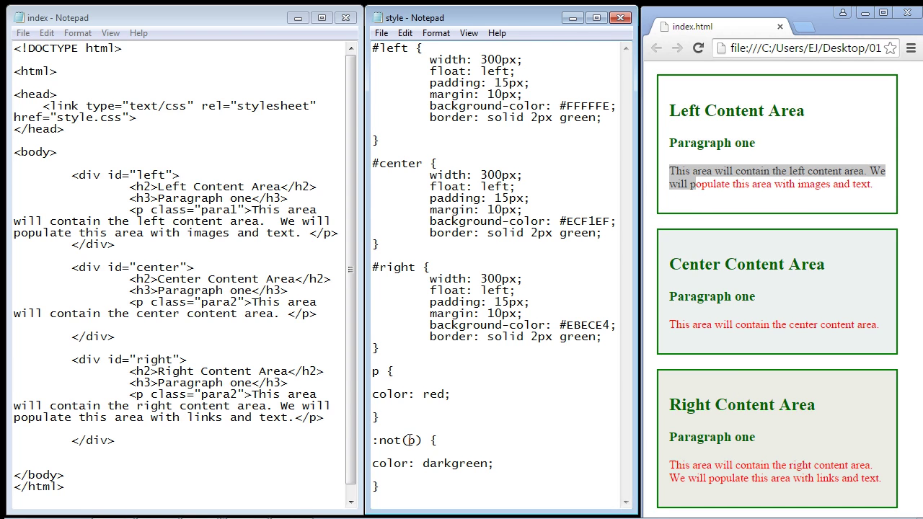
double_click(411, 440)
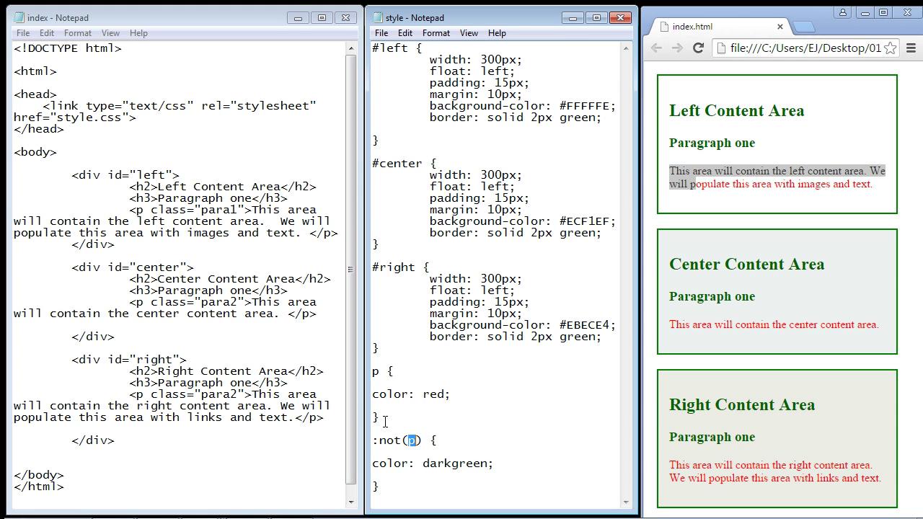
Select and delete the red p rule from style.css.
left_click_drag(372, 370, 380, 419)
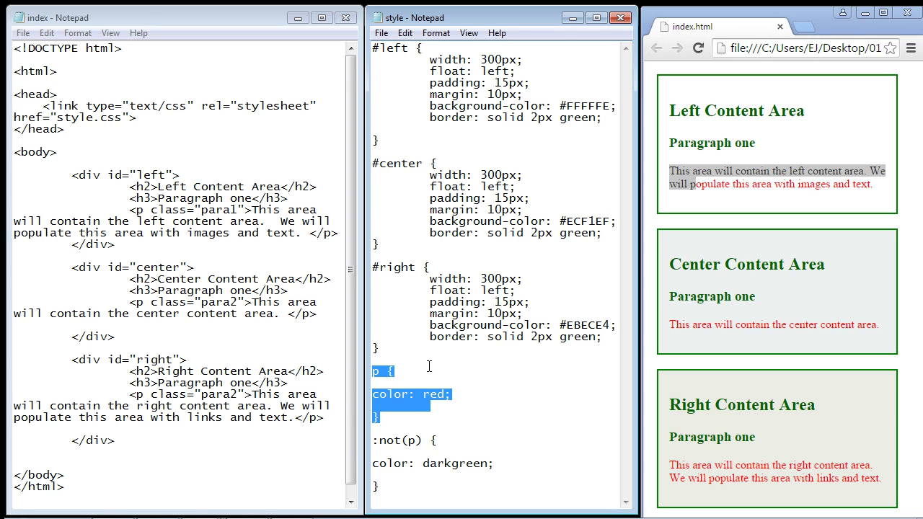
left_click(381, 33)
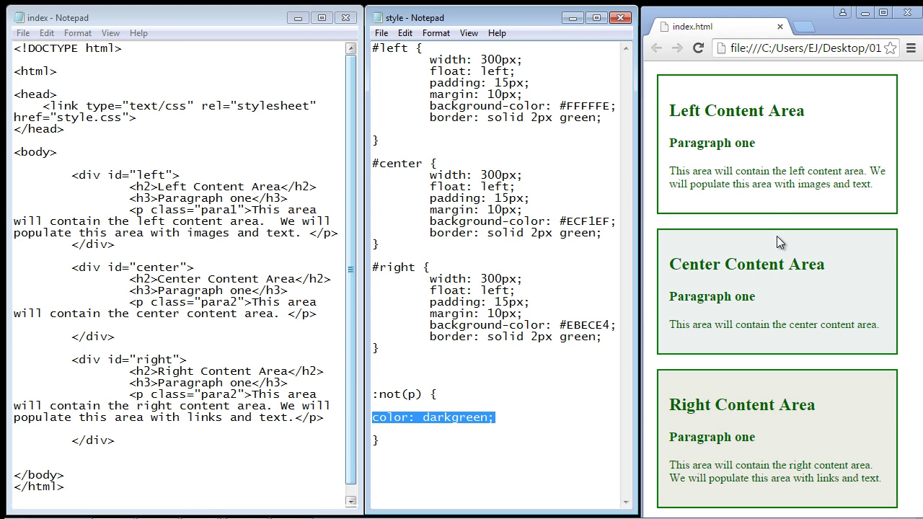
mouse_move(721, 136)
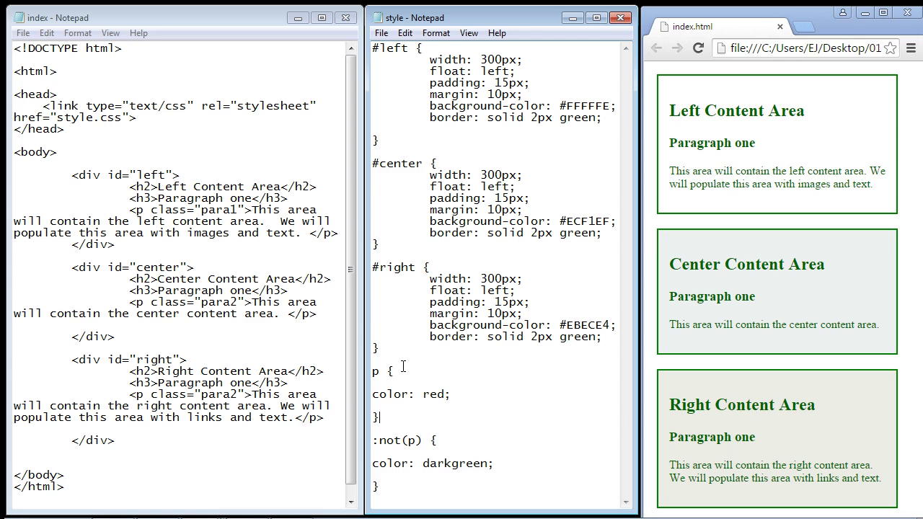
mouse_move(663, 67)
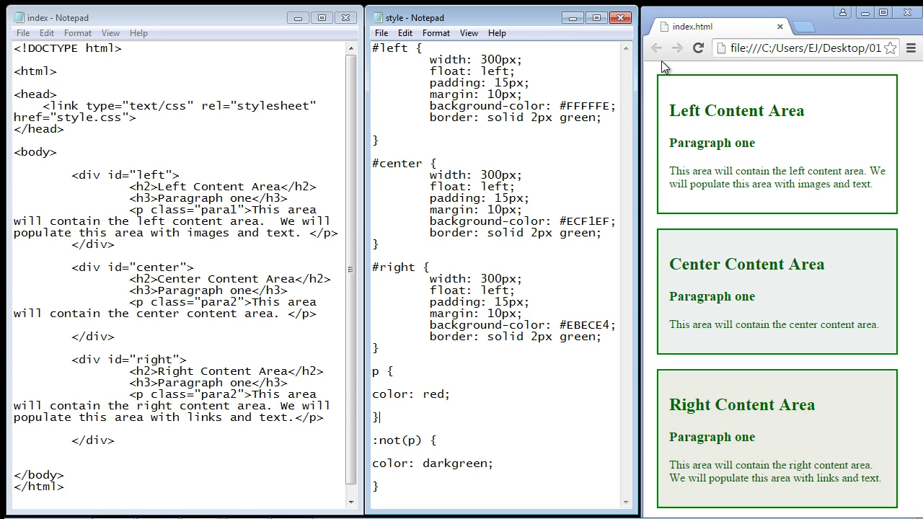